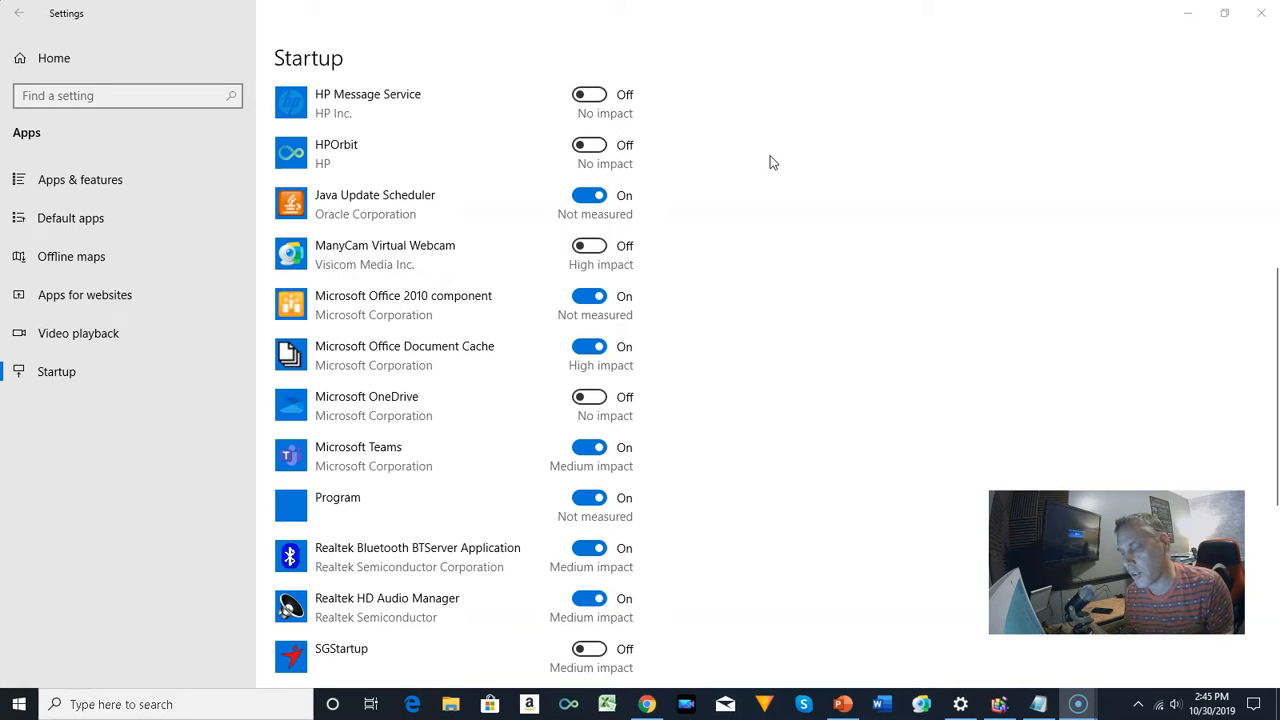
mouse_move(60, 371)
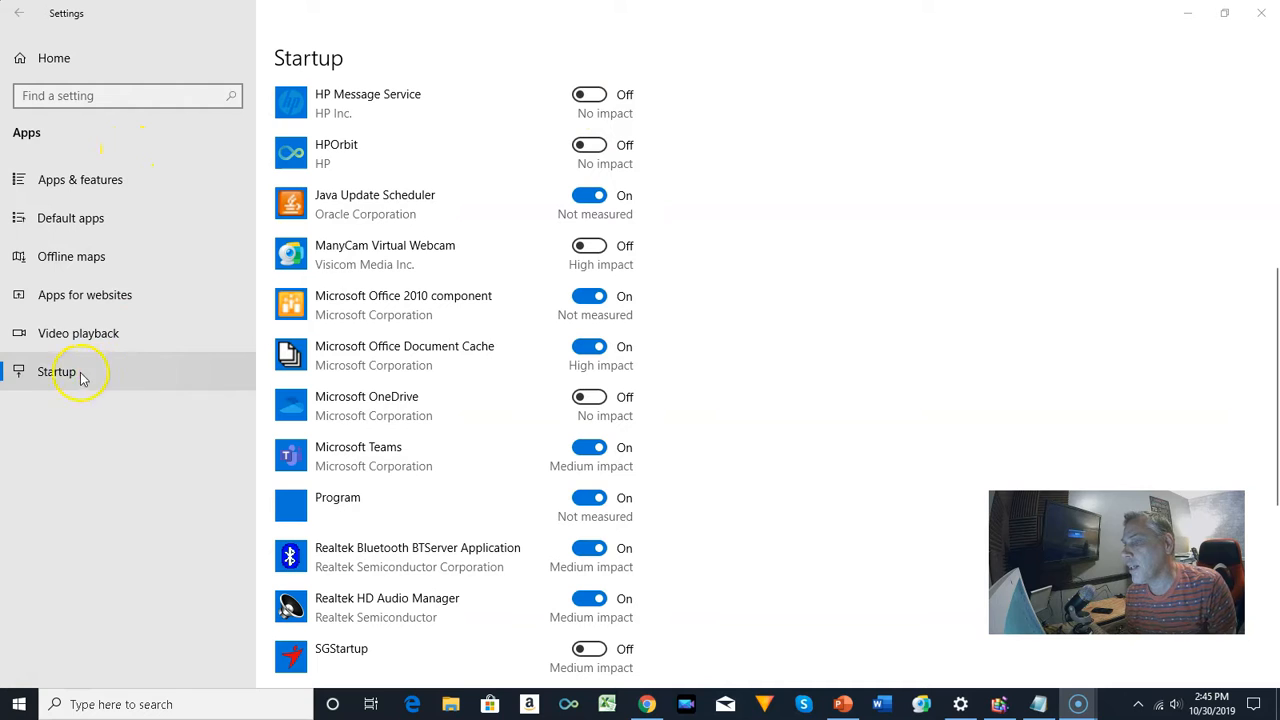
mouse_move(65, 390)
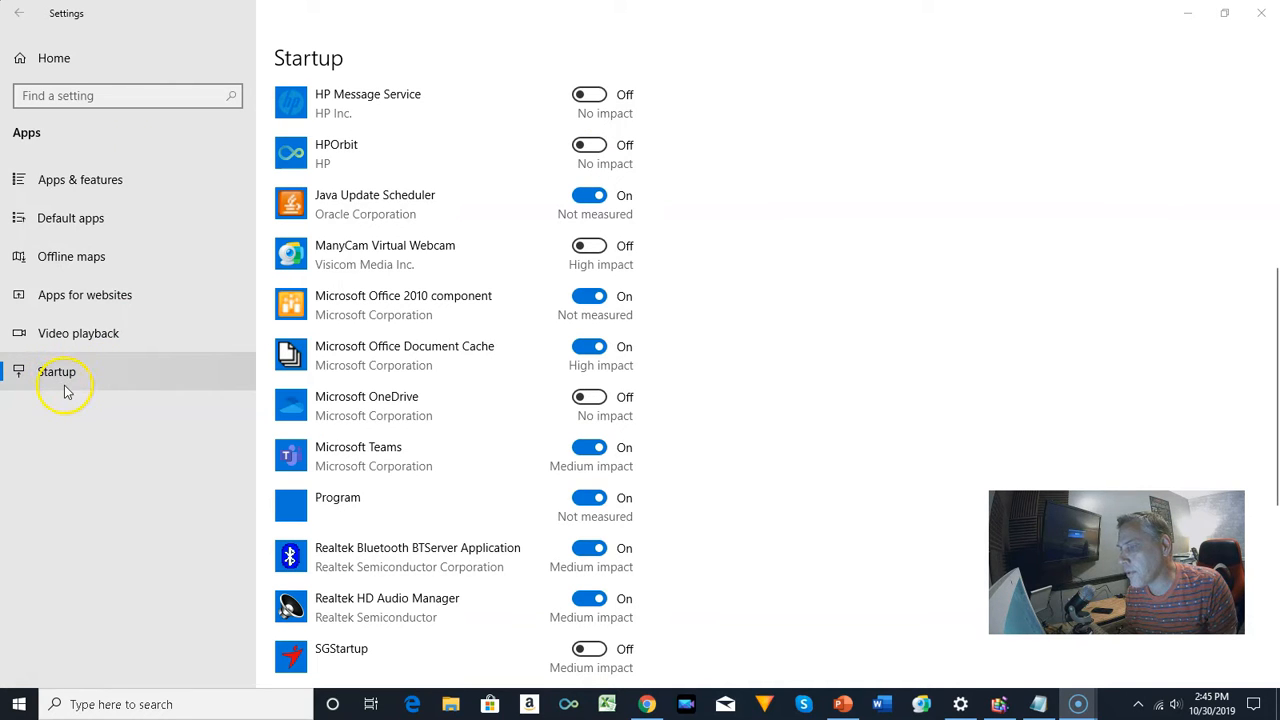
mouse_move(60, 380)
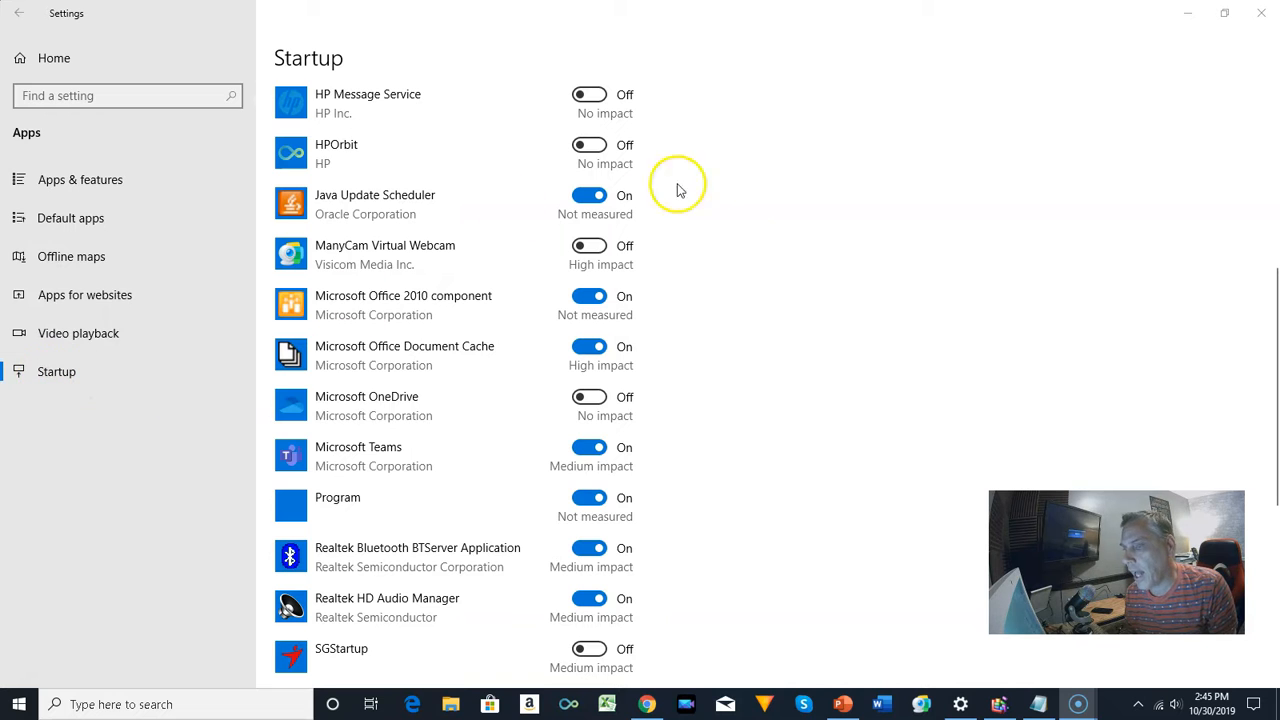
mouse_move(757, 178)
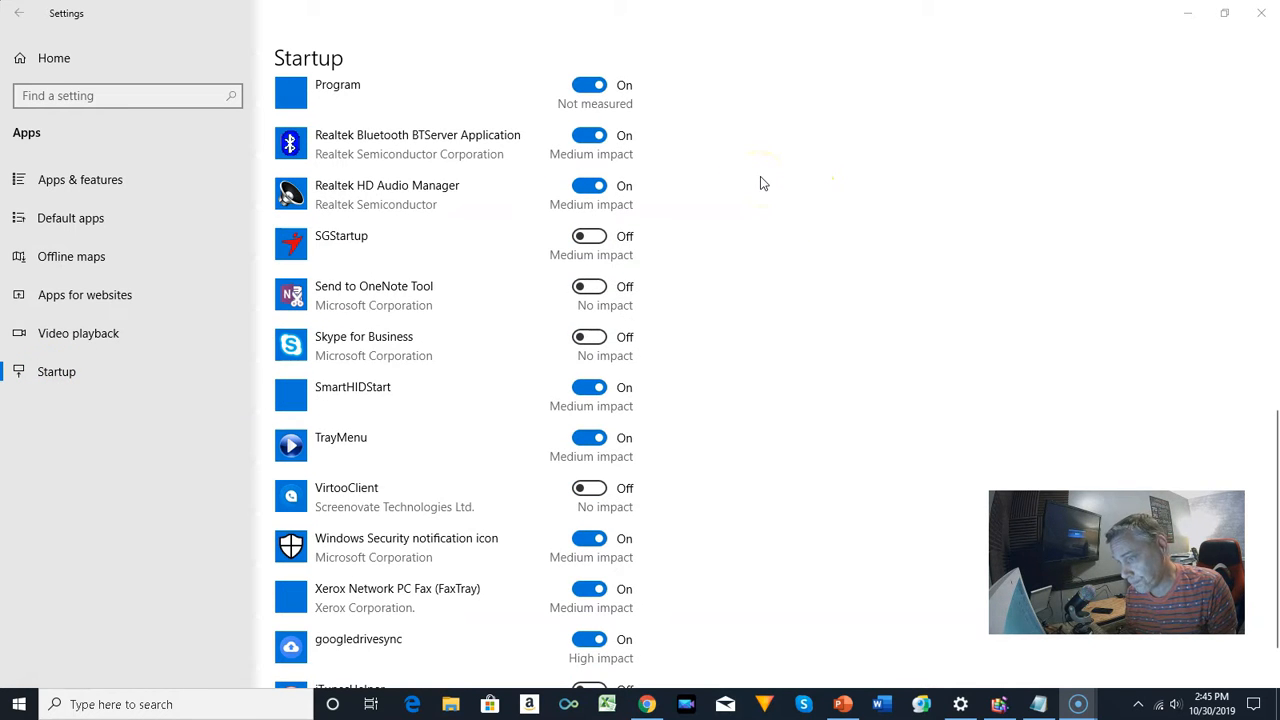
Scroll down the Startup apps list and switch the Microsoft Teams toggle to Off.
scroll("down", 3)
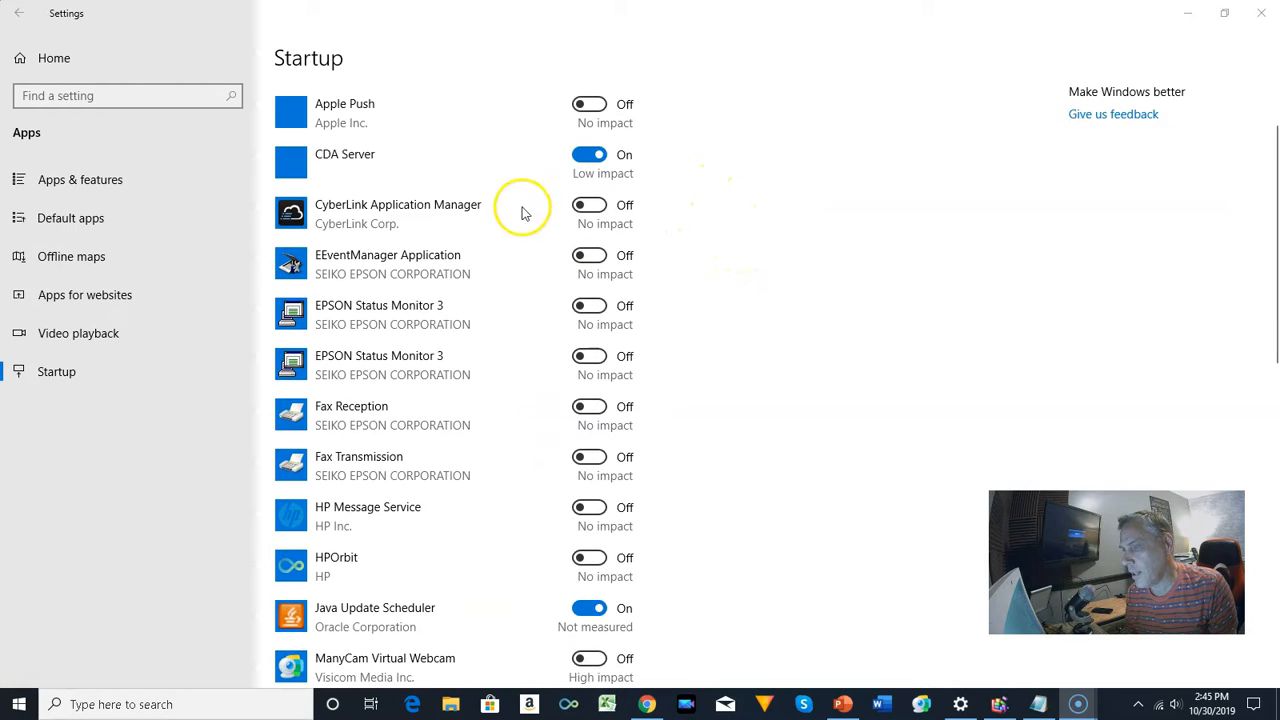
scroll("down", 3)
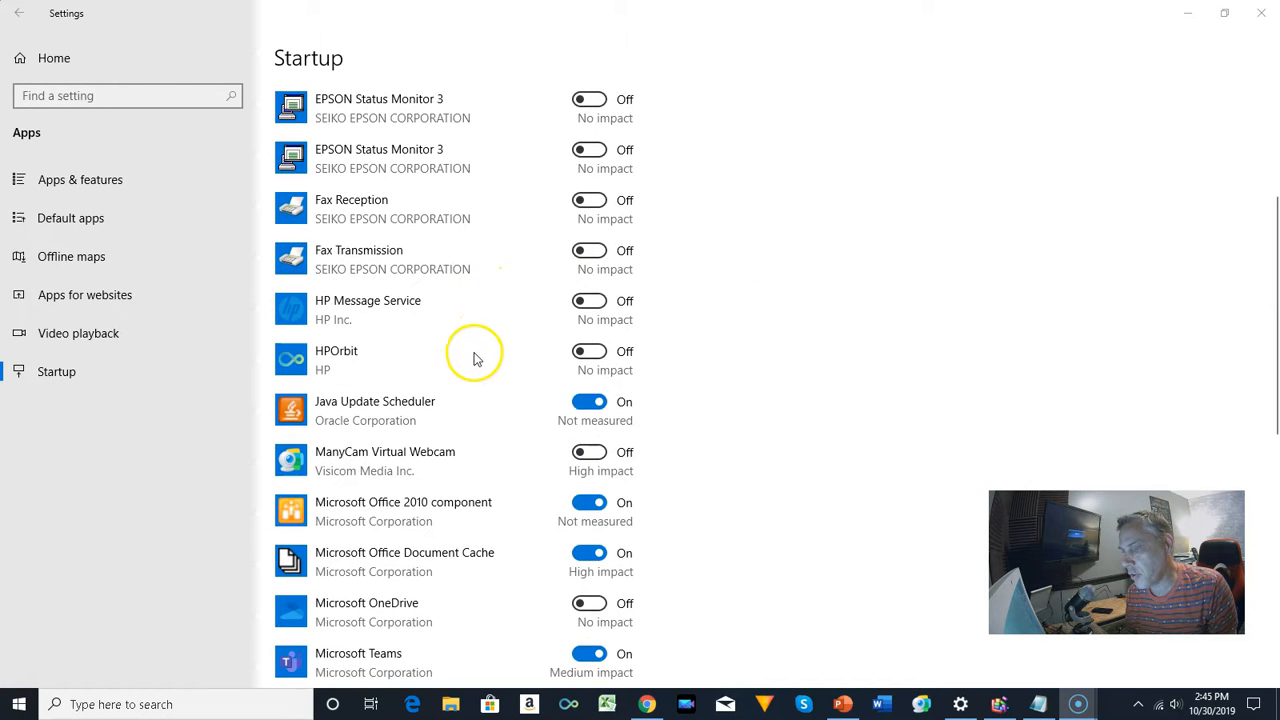
scroll("down", 3)
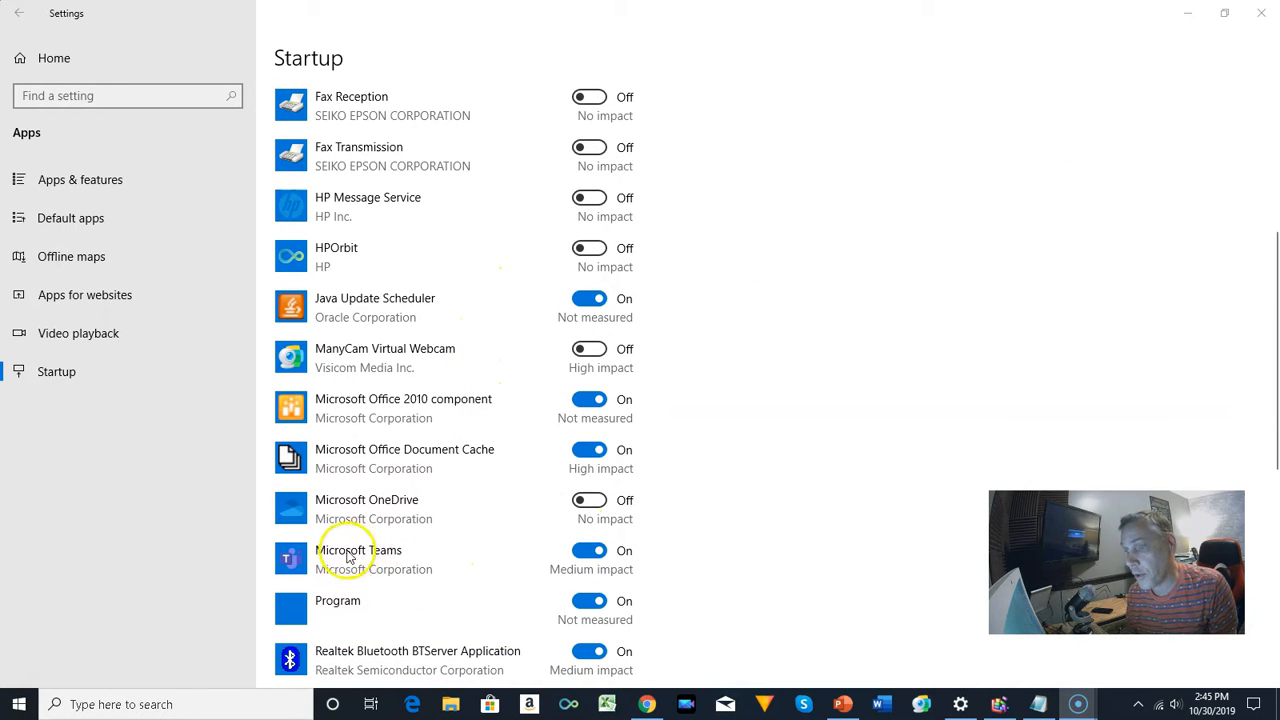
scroll("down", 3)
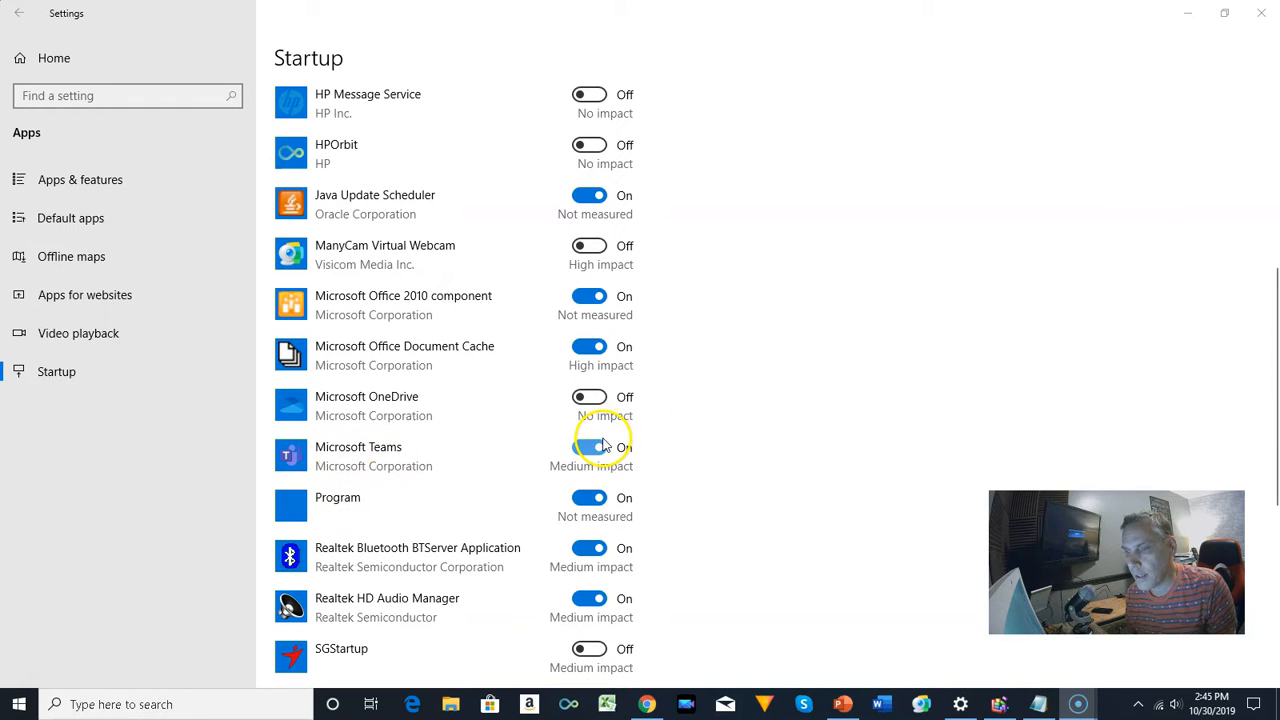
left_click(589, 447)
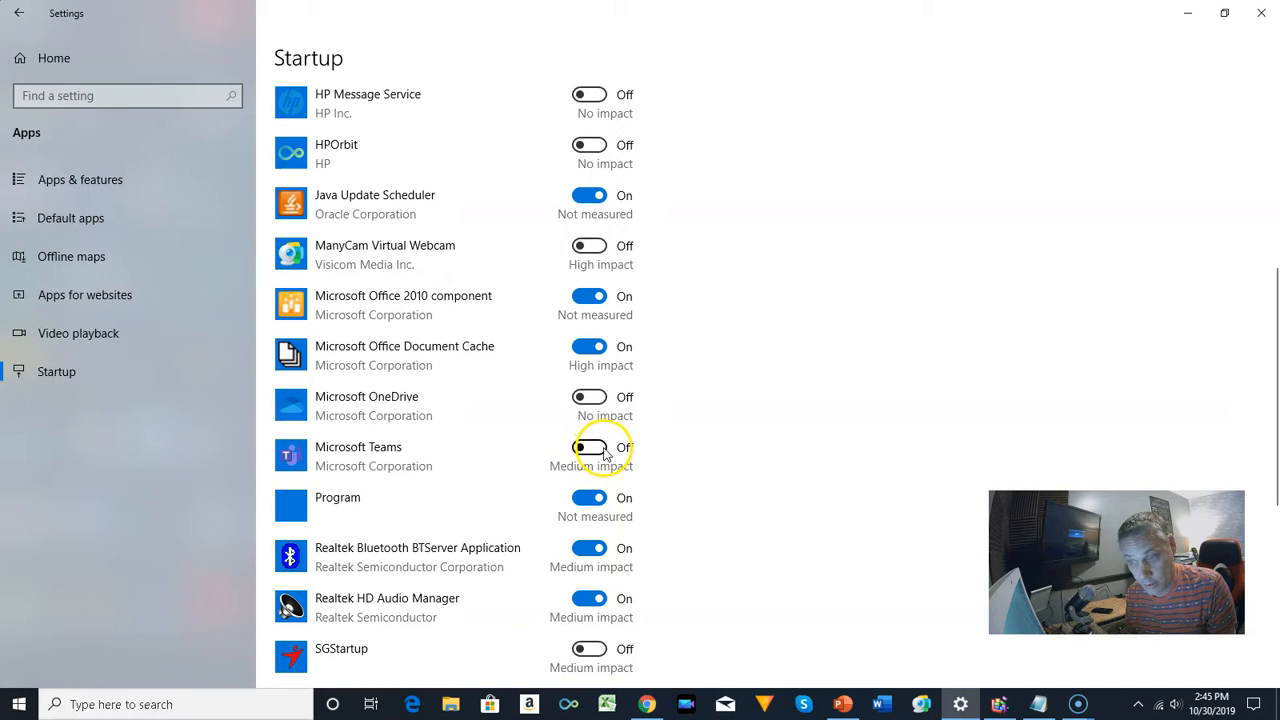
left_click(589, 447)
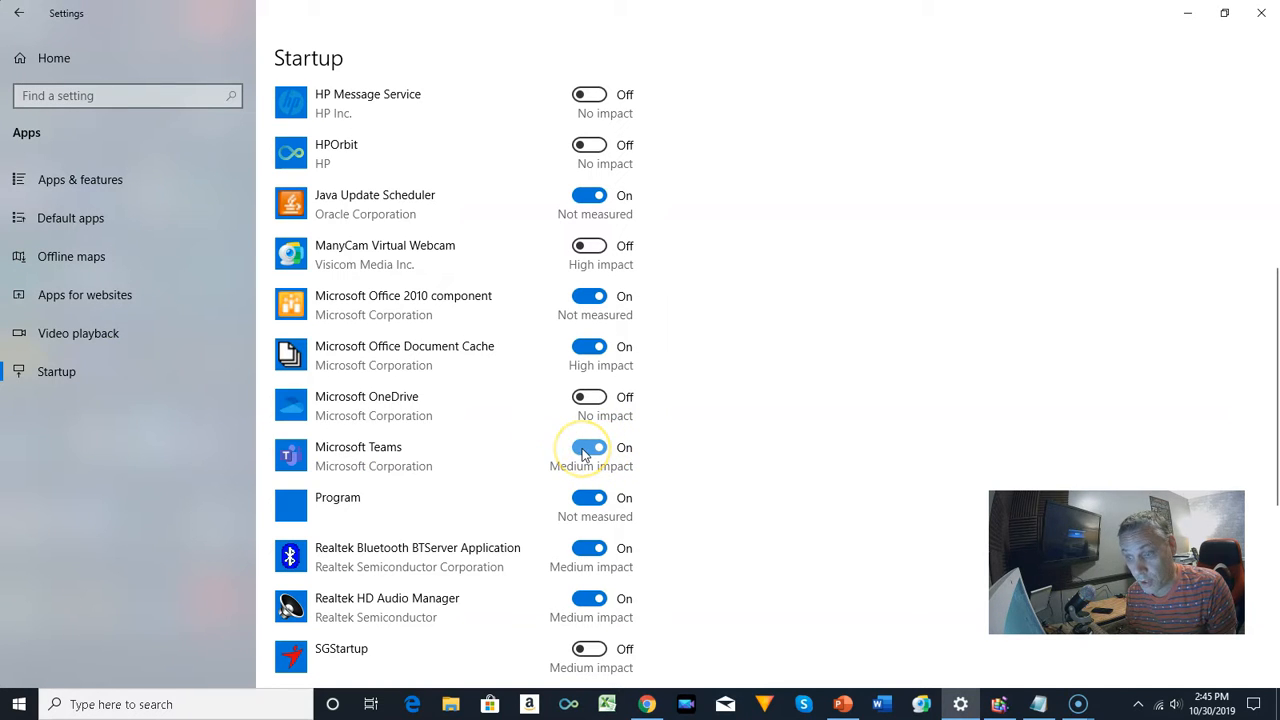
left_click(589, 447)
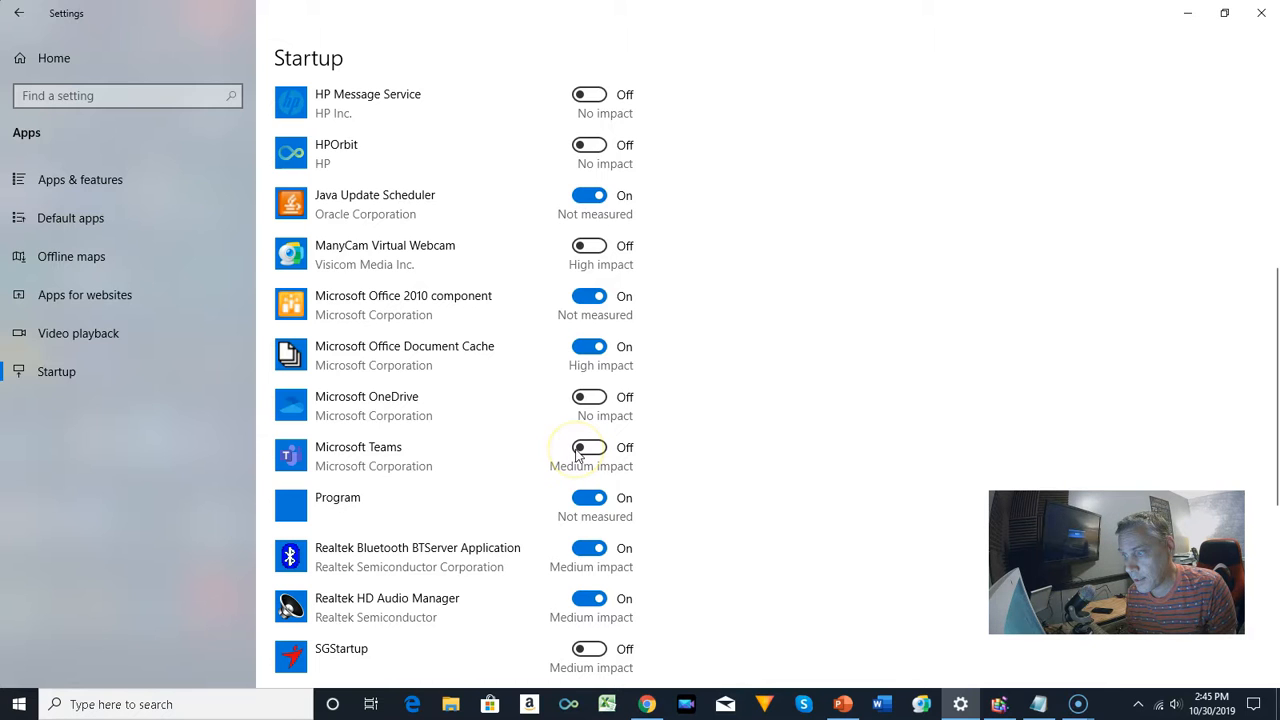
left_click(589, 447)
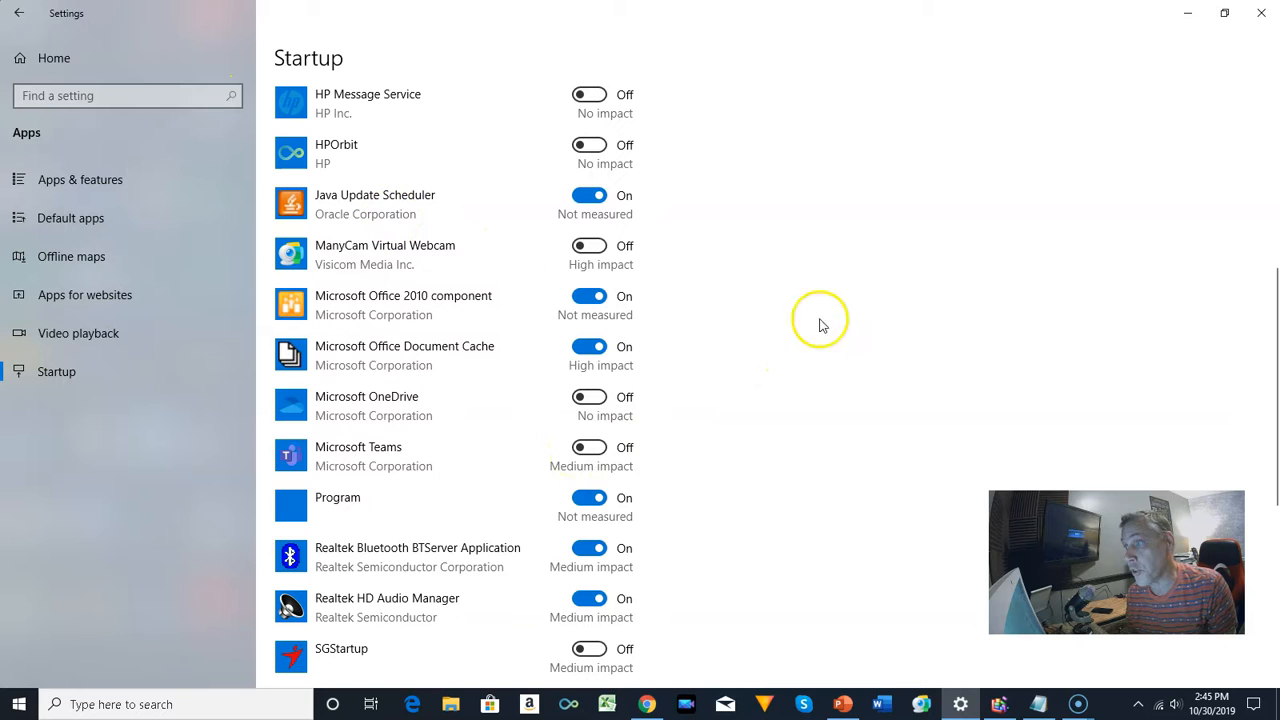
mouse_move(937, 353)
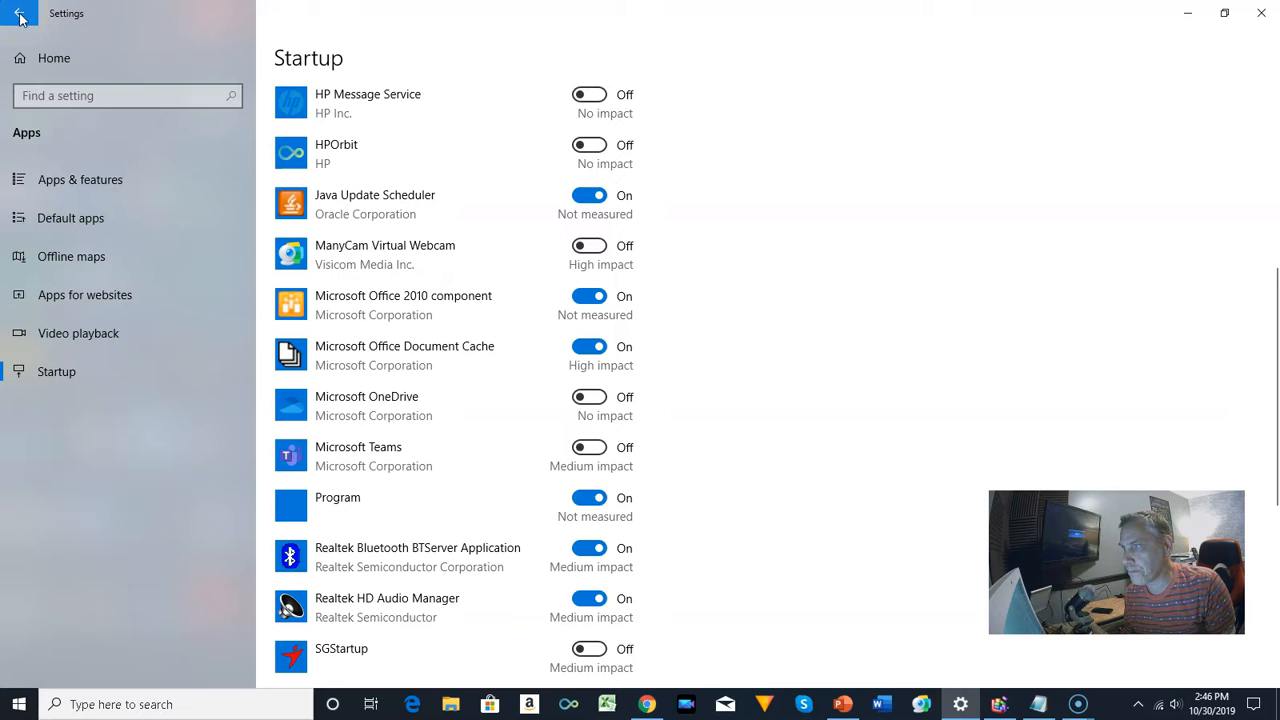
Go back to the Windows Settings home and open Apps & features.
left_click(18, 13)
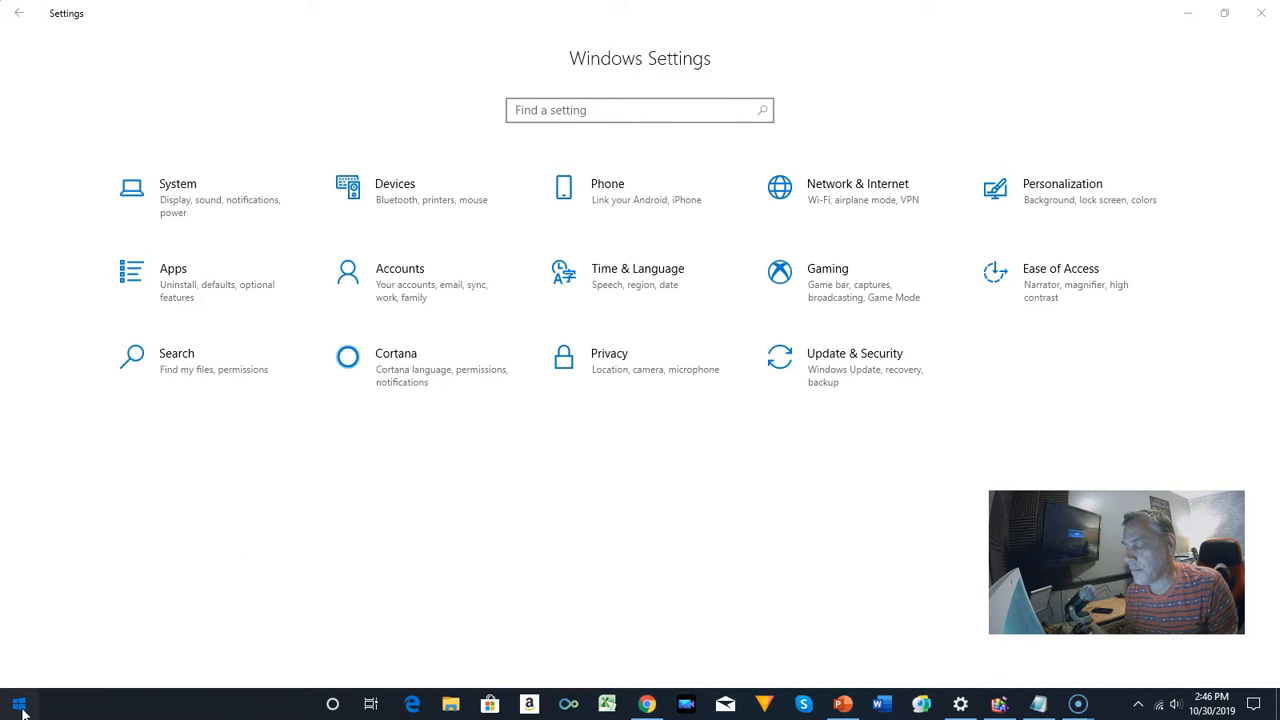
left_click(18, 705)
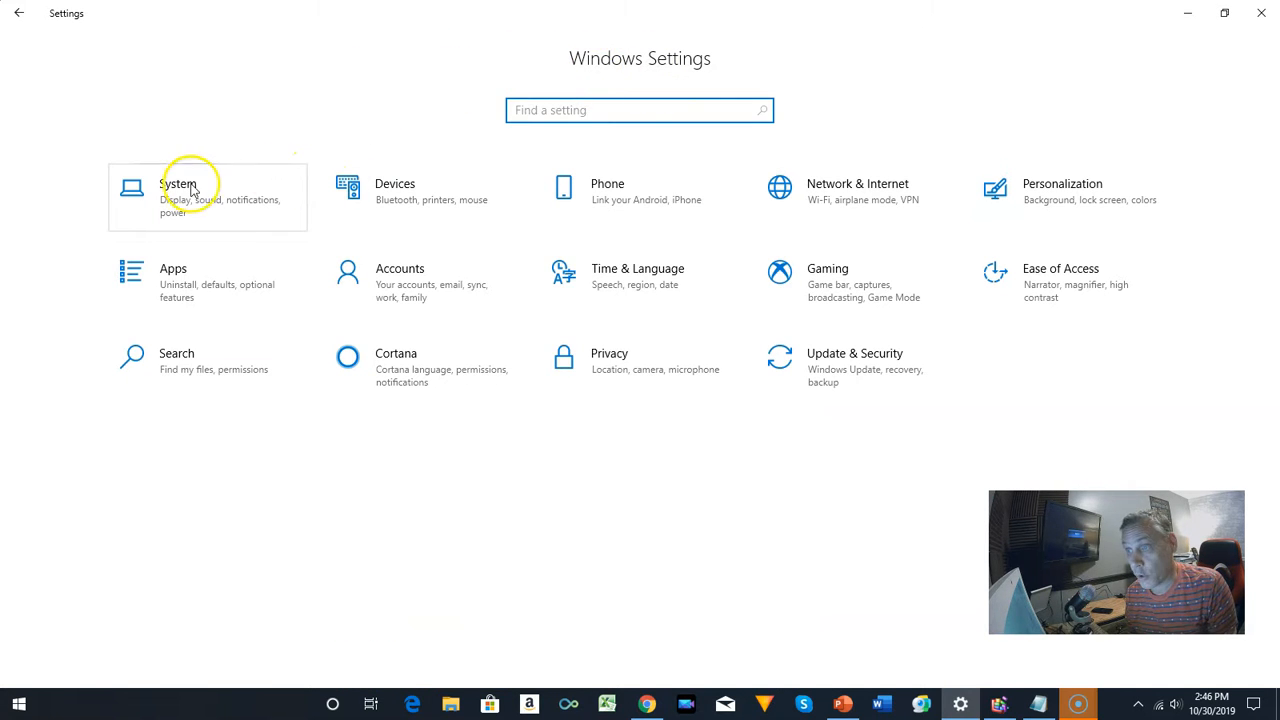
mouse_move(175, 290)
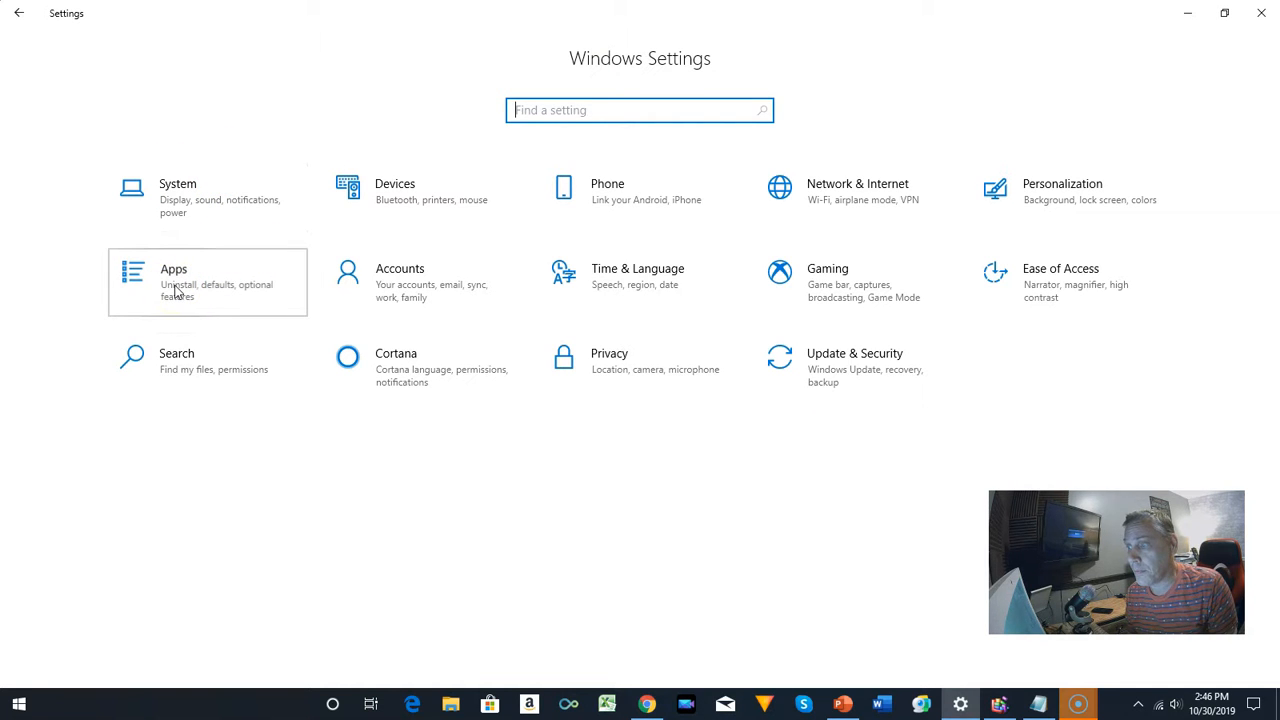
left_click(174, 283)
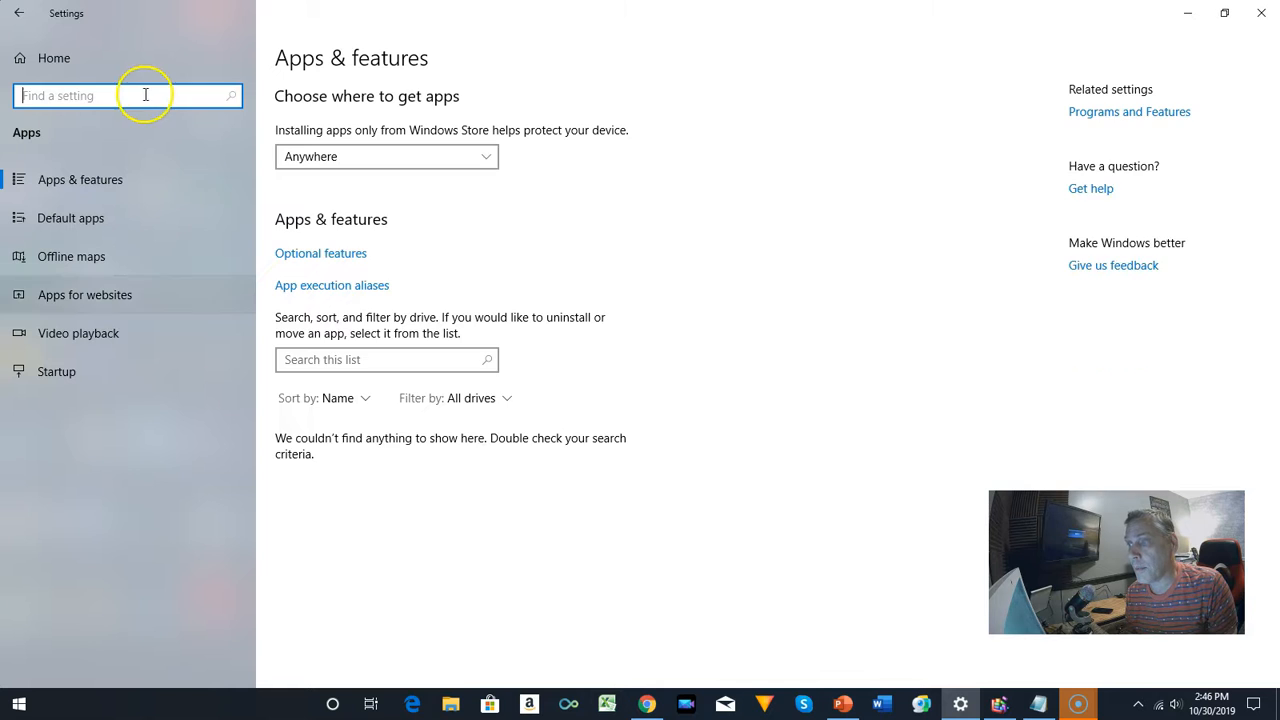